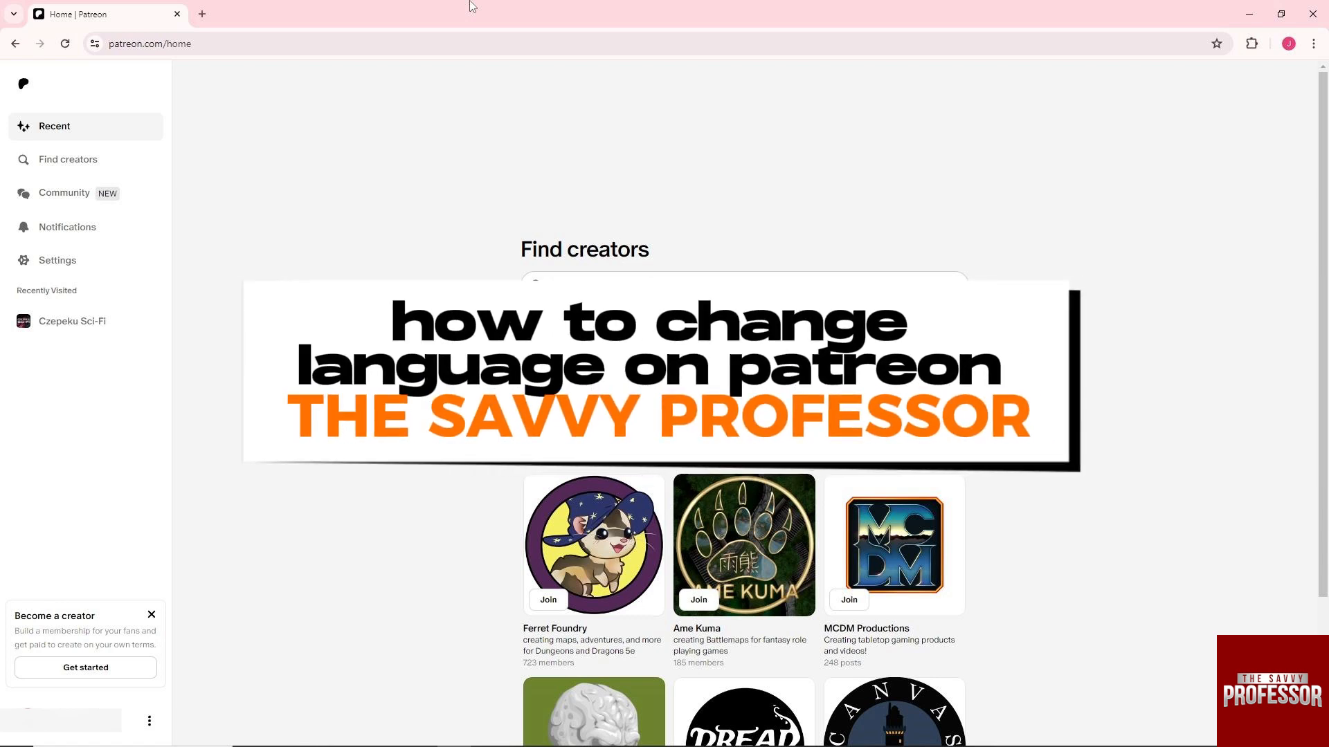
- Open Settings from the Patreon home page's left sidebar
click(57, 260)
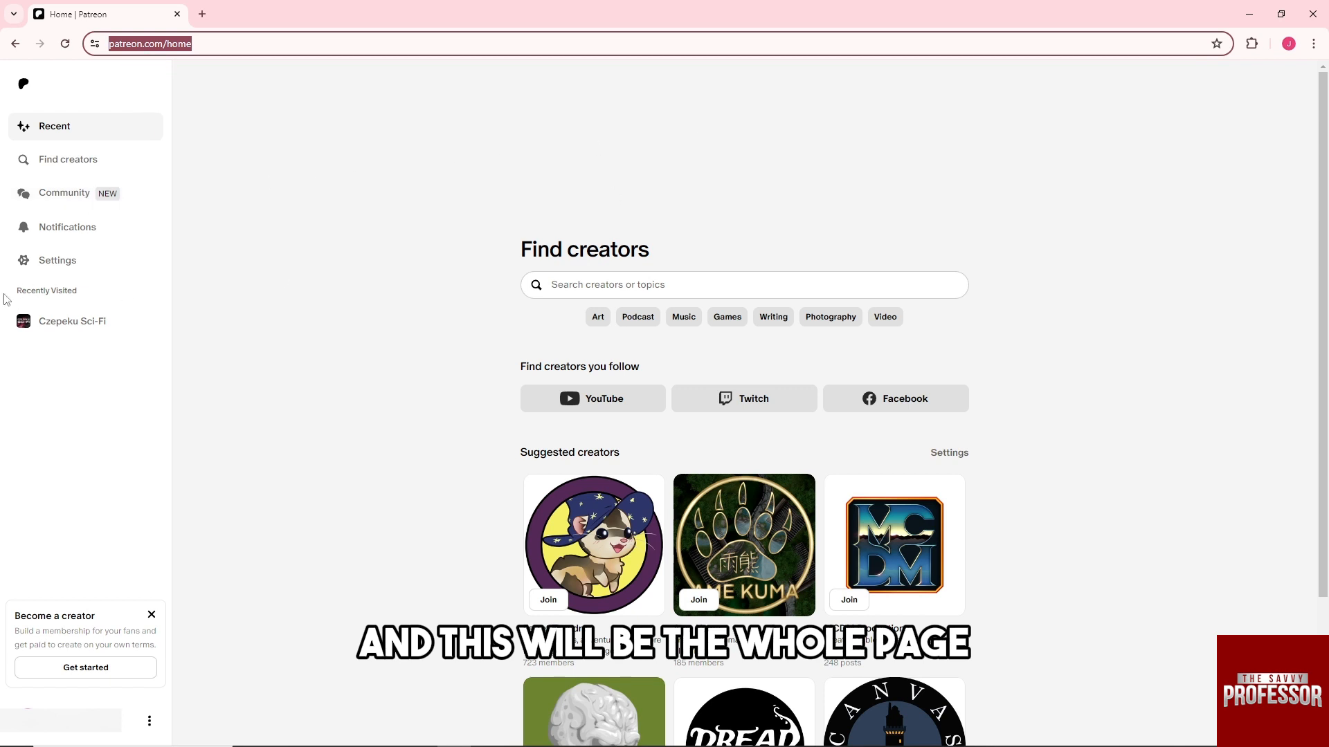
click(57, 260)
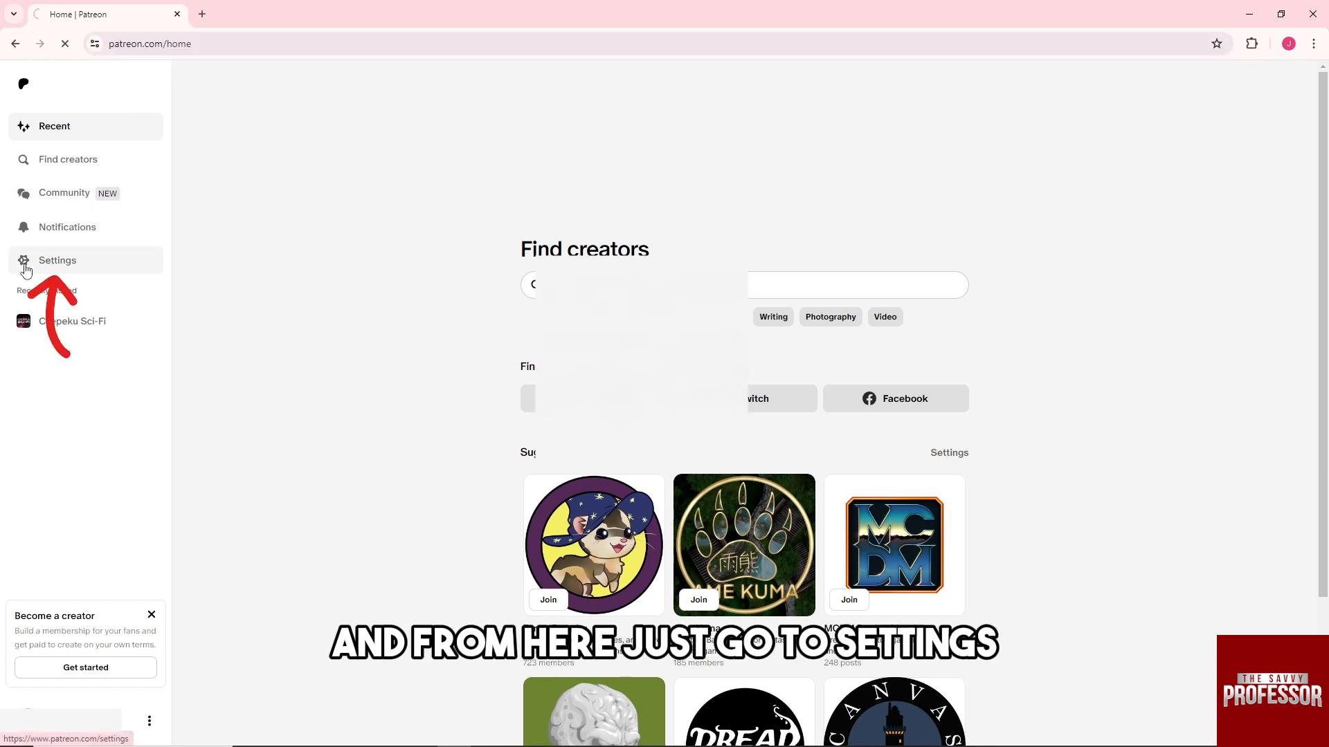
- Open the Account tab and expand the Language preference dropdown, still English (United States)
click(57, 260)
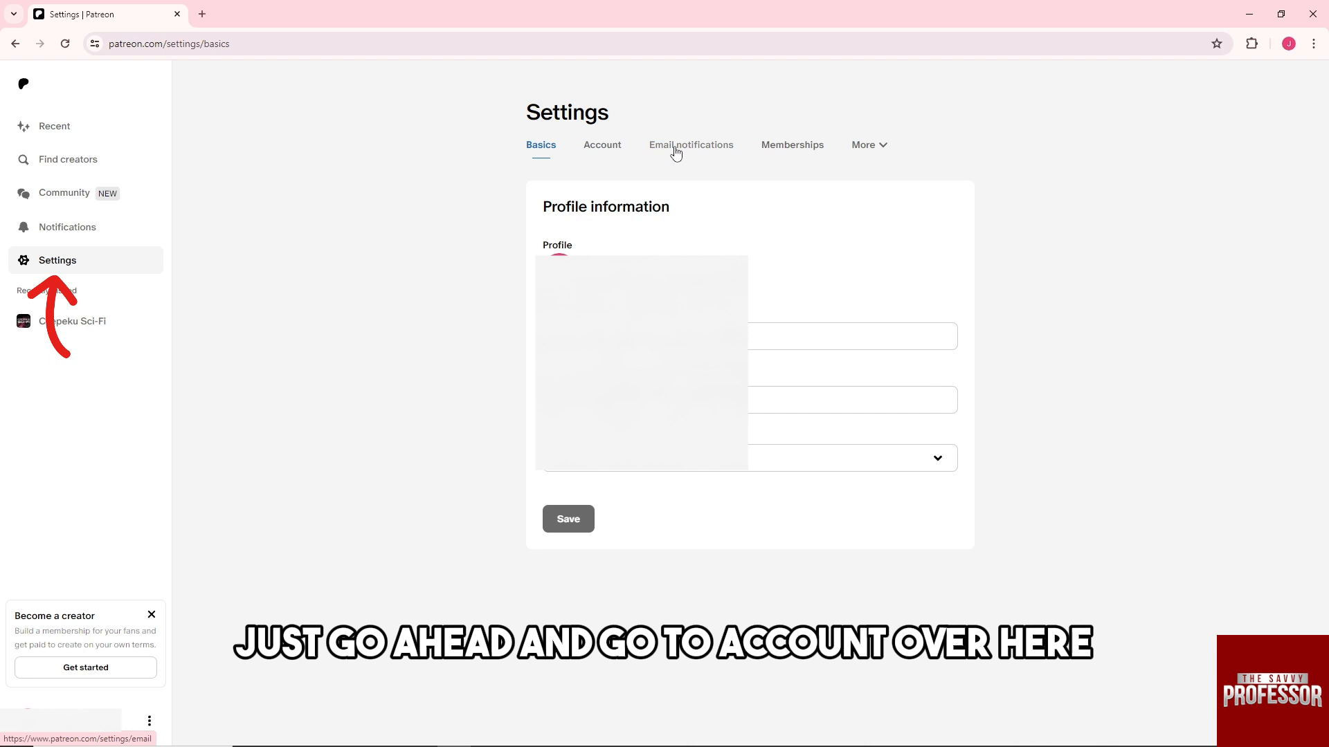
click(597, 144)
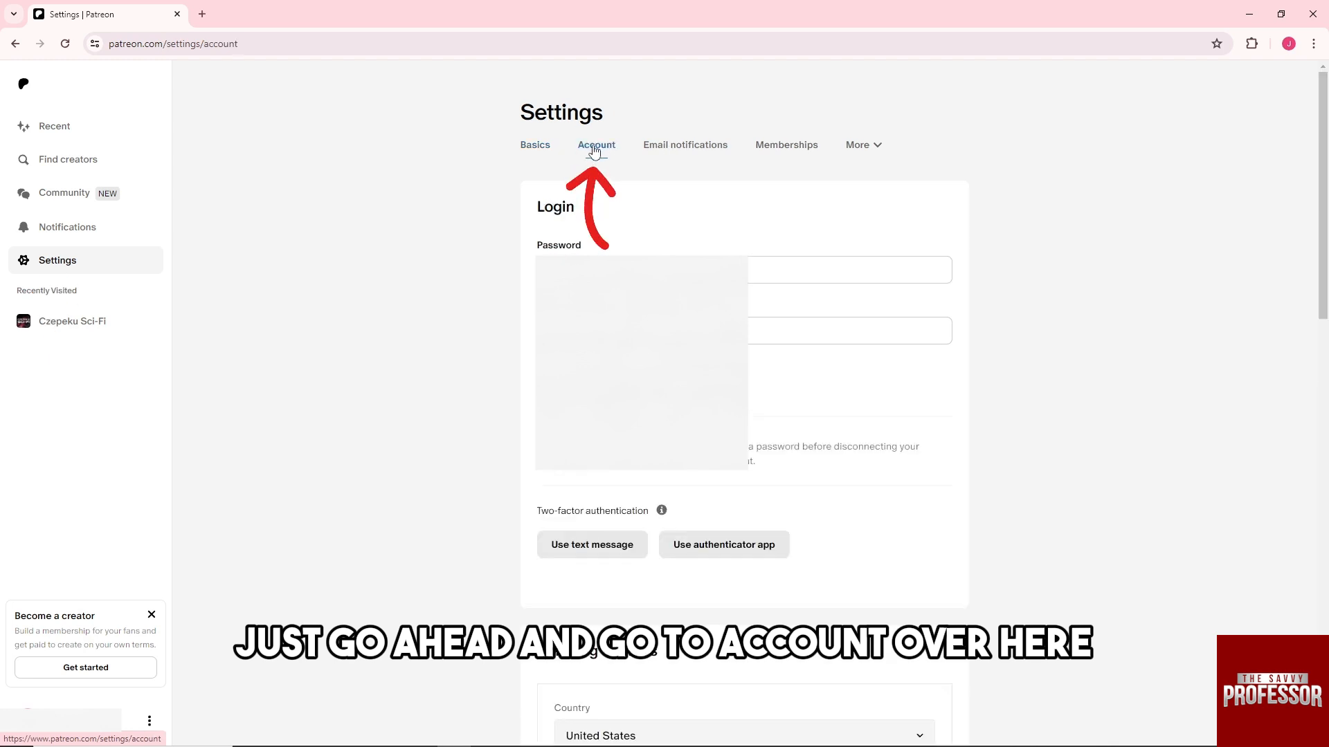
scroll(down, 3)
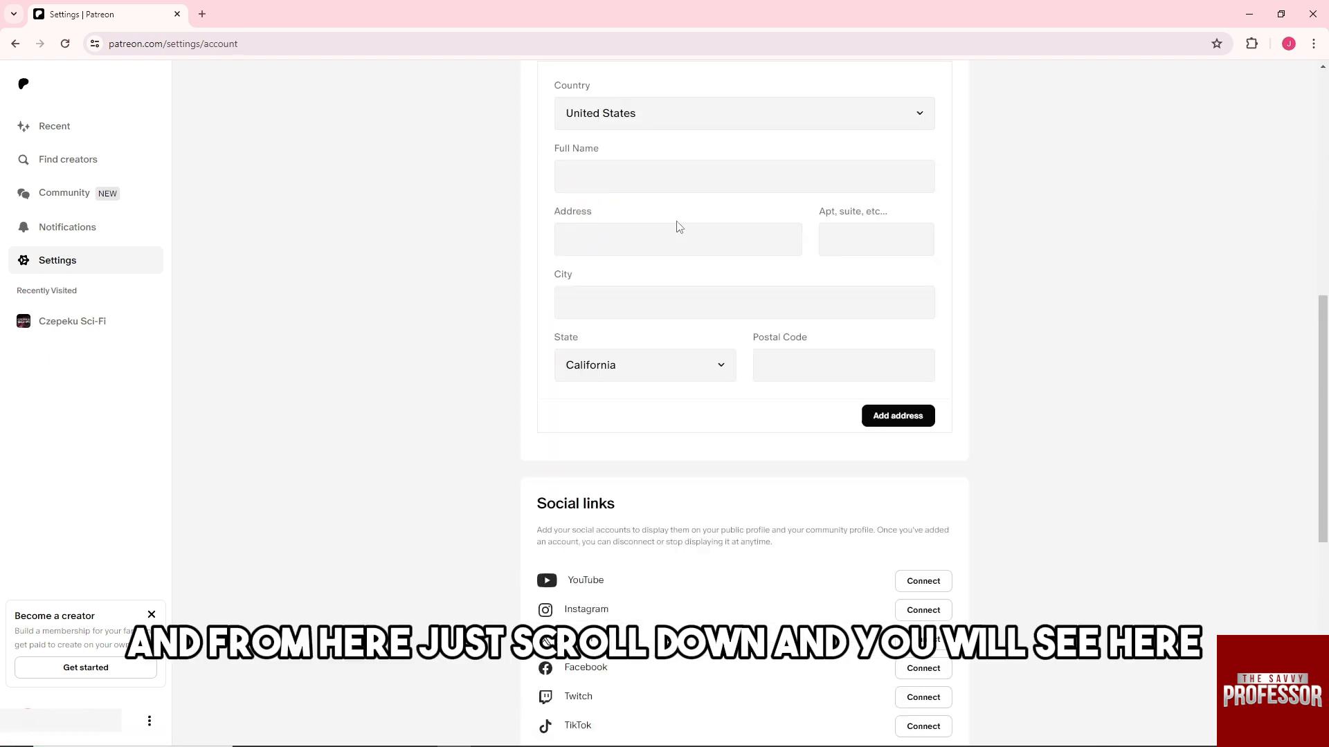
scroll(down, 3)
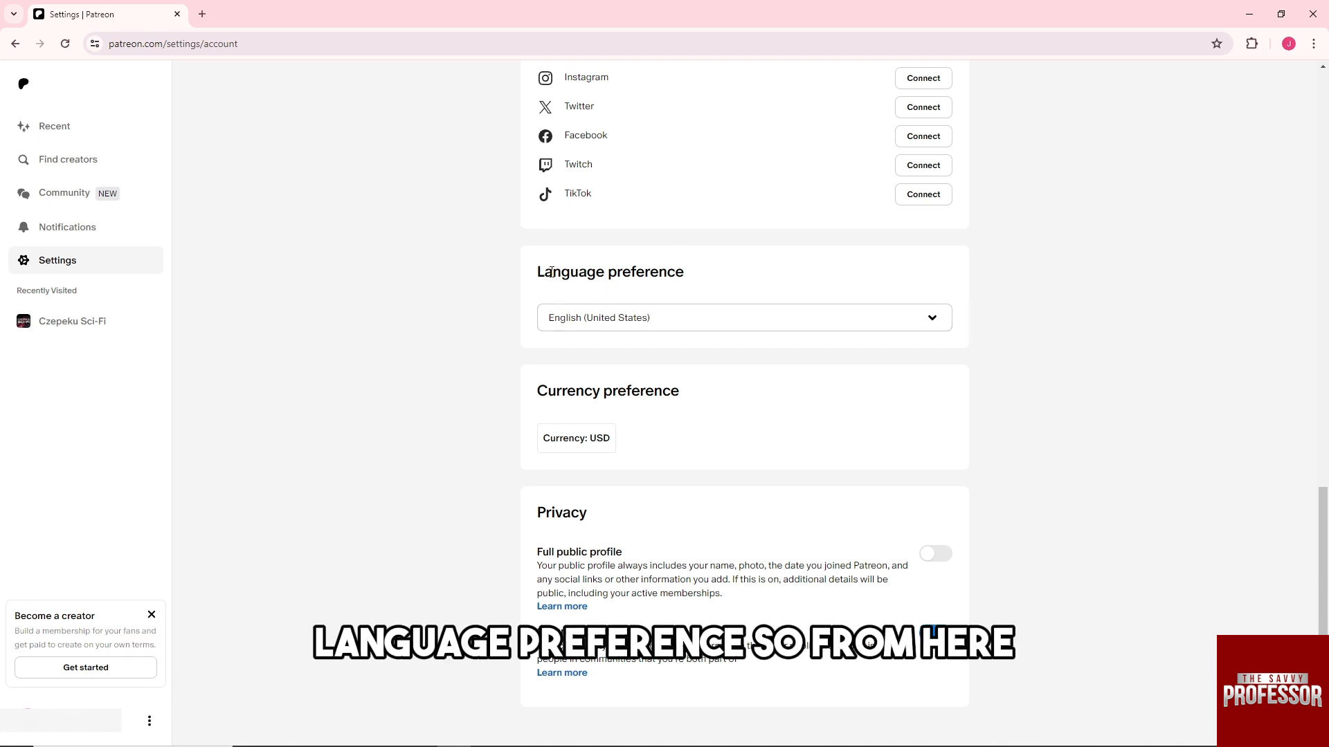
click(743, 317)
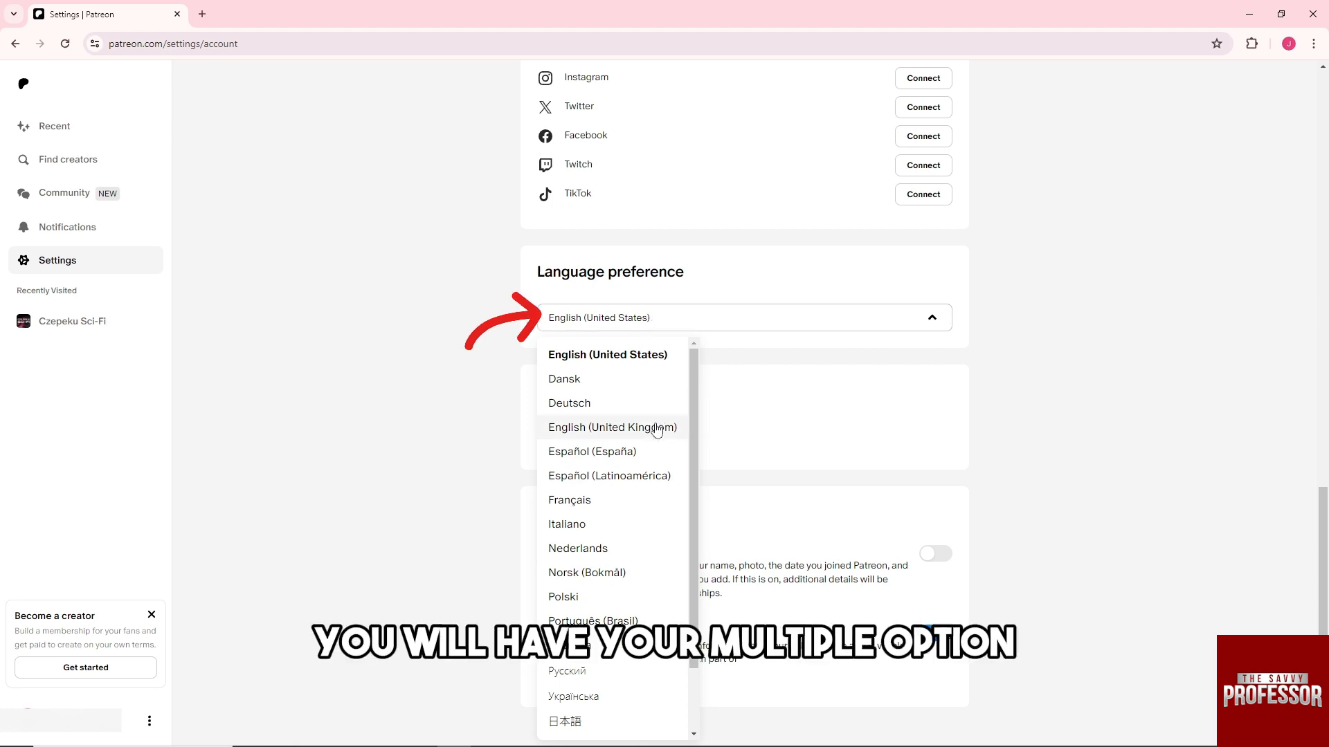
- Scroll through the open Language preference list to review all available languages
scroll(down, 3)
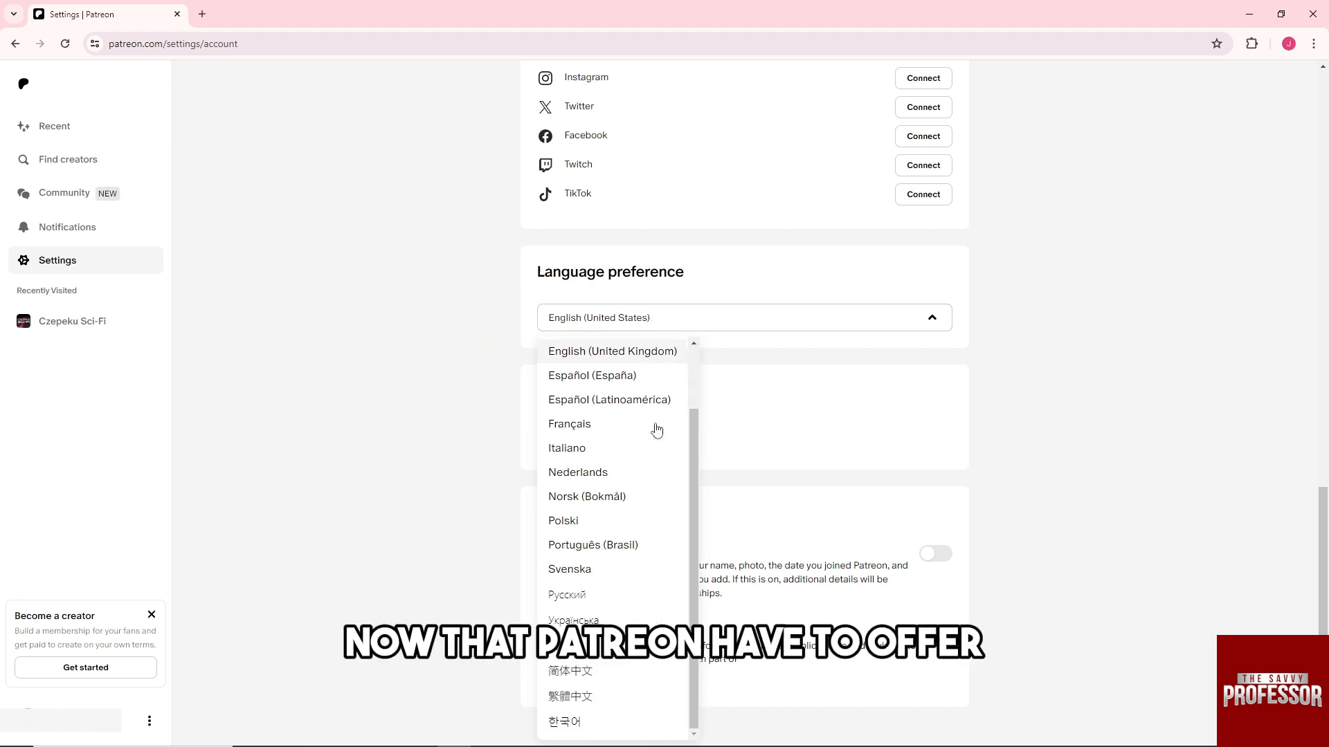
mouse_move(631, 497)
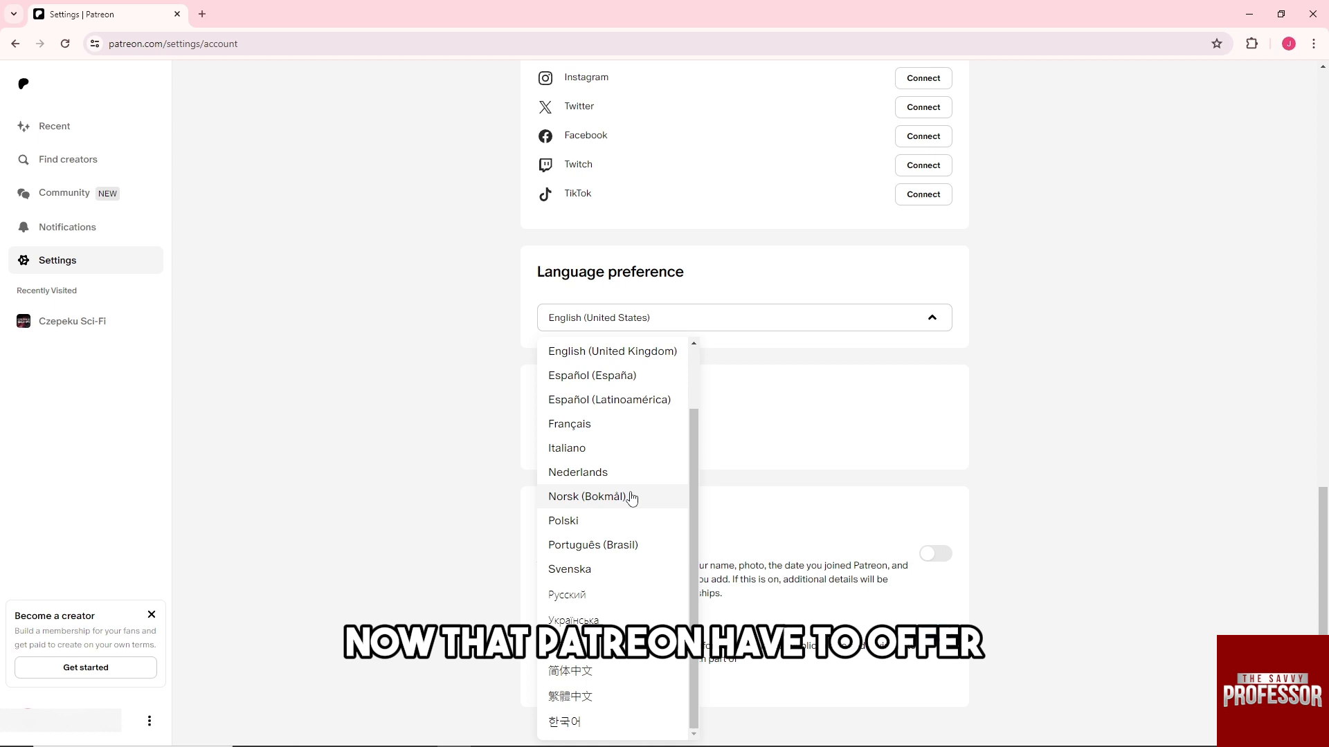
scroll(up, 3)
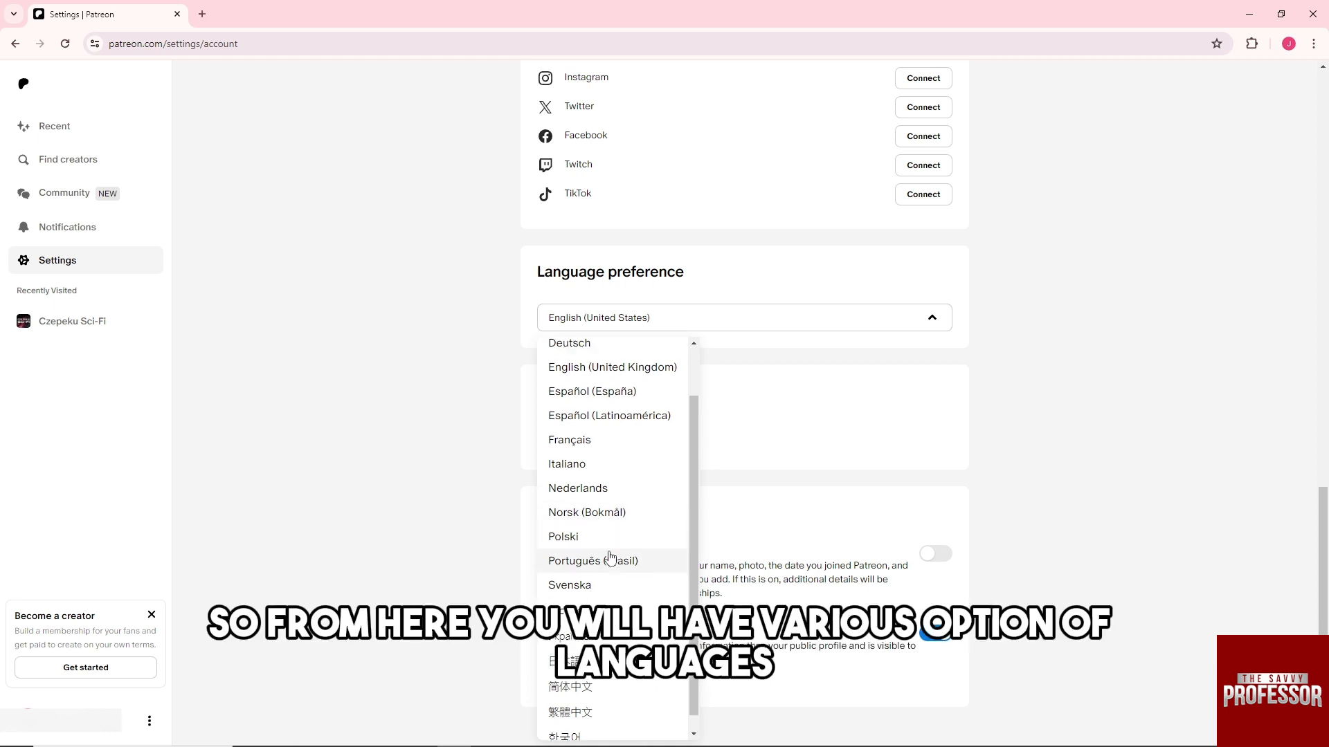
scroll(up, 3)
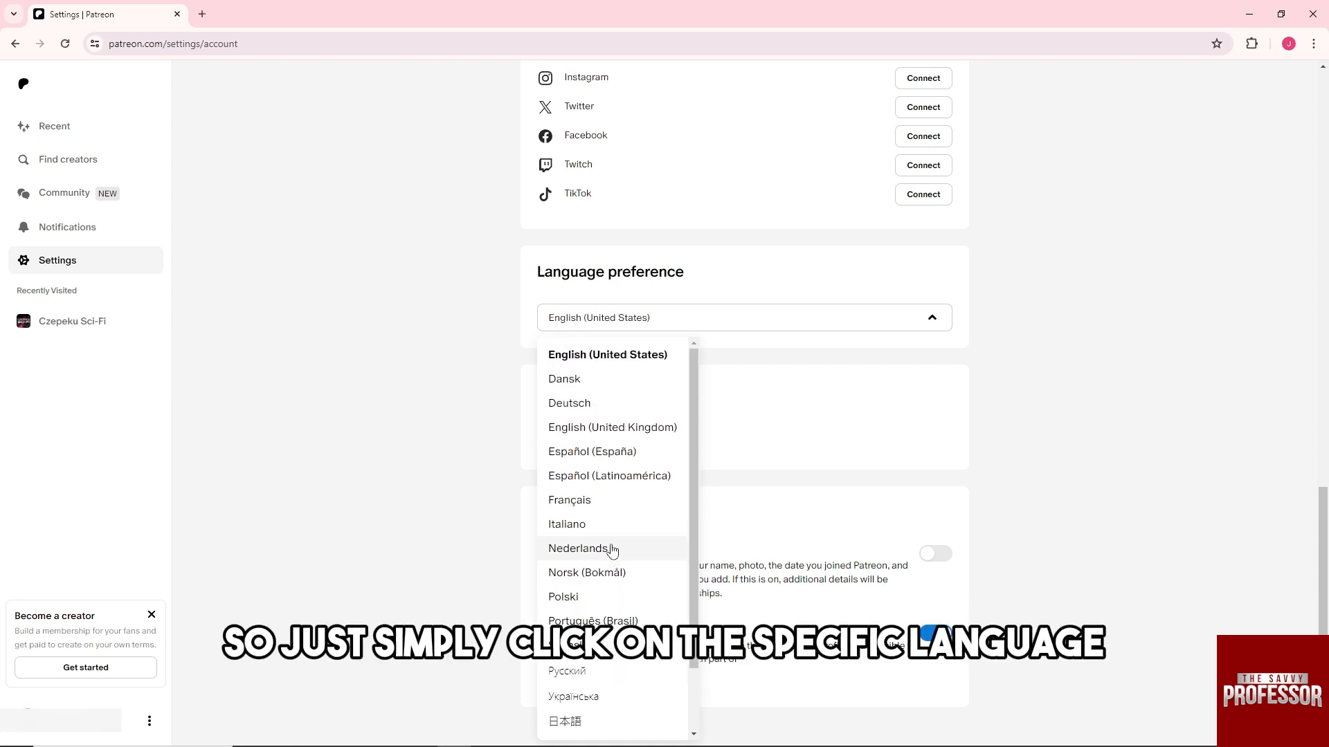
- Choose Italiano as the language preference and wait for the Settings saved notice
click(566, 524)
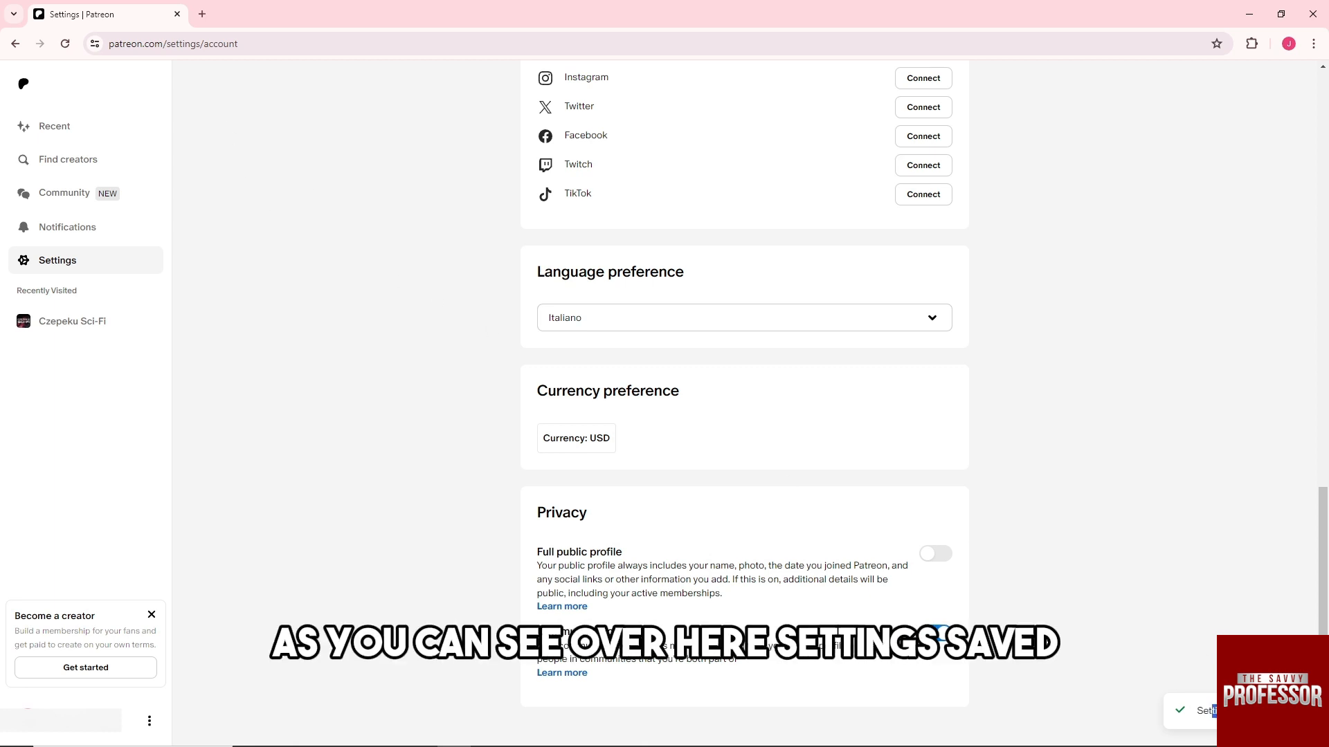
mouse_move(767, 422)
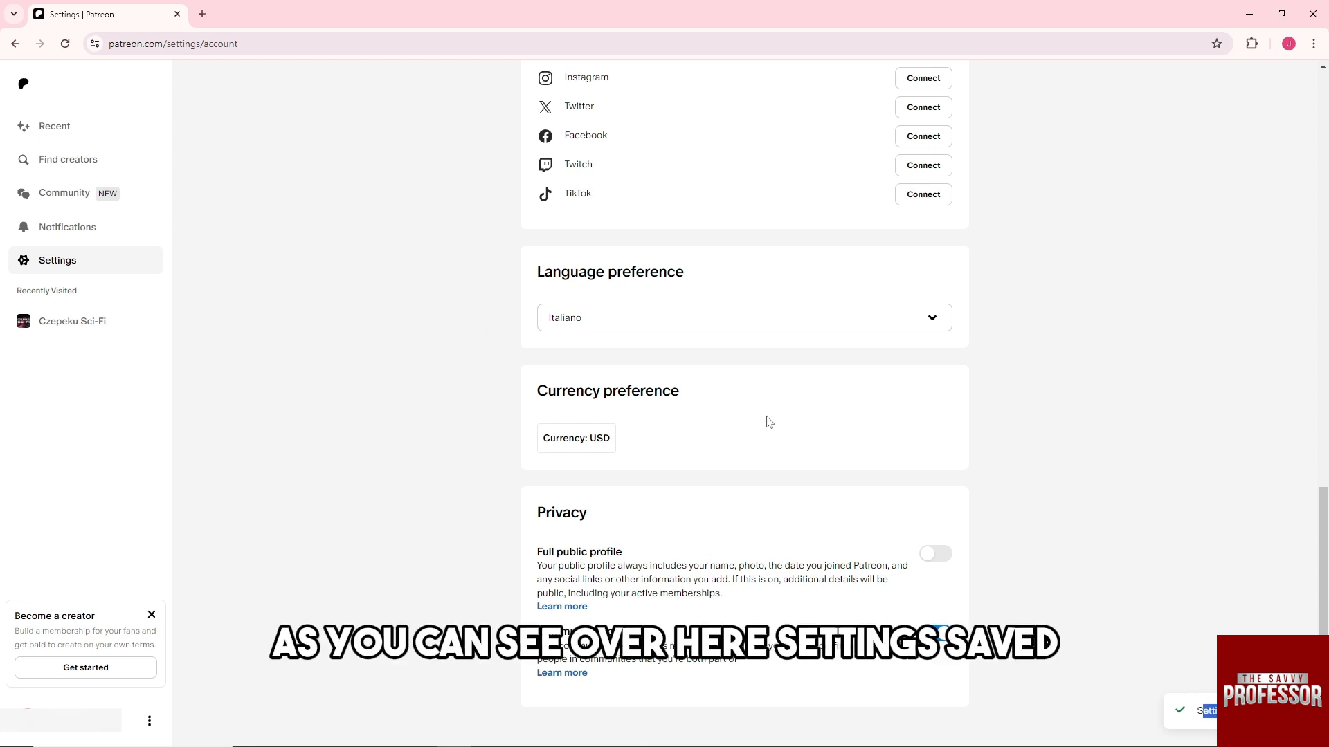
scroll(up, 3)
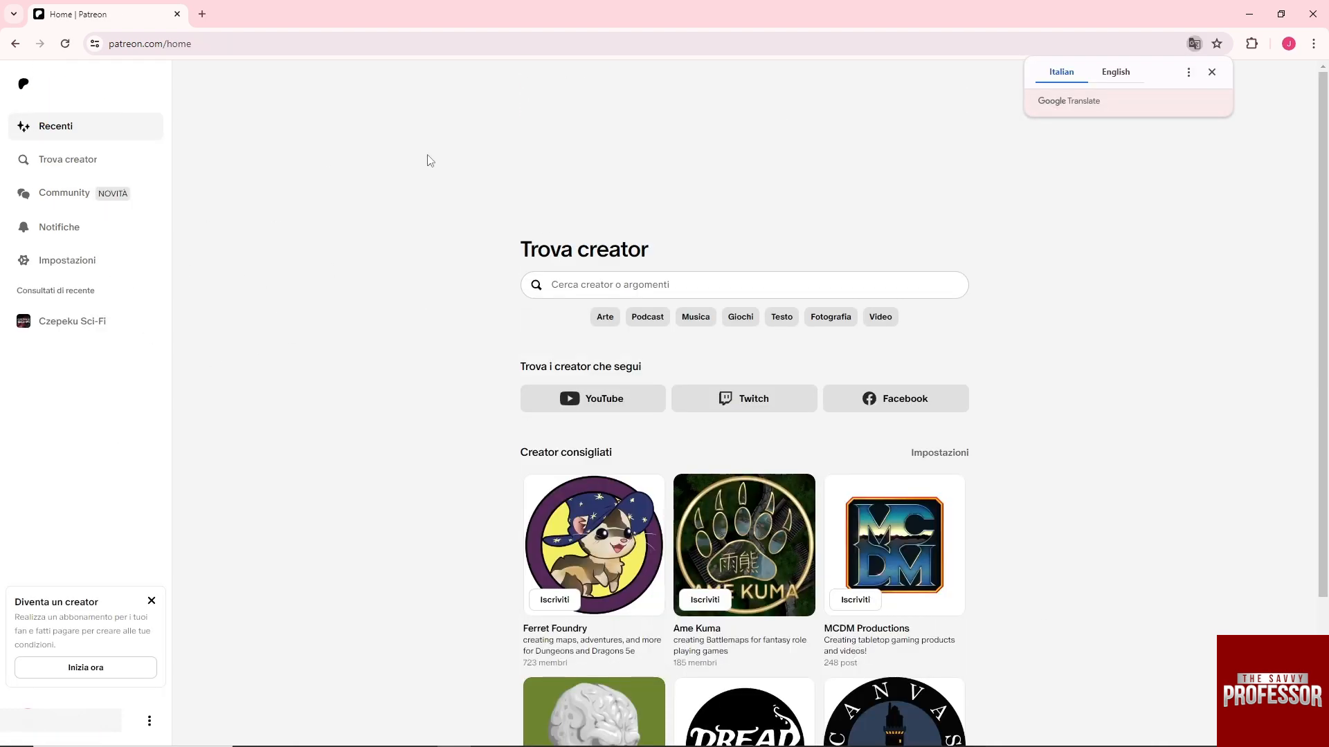
- Reopen Impostazioni and its Account tab, now displayed in Italian
scroll(down, 3)
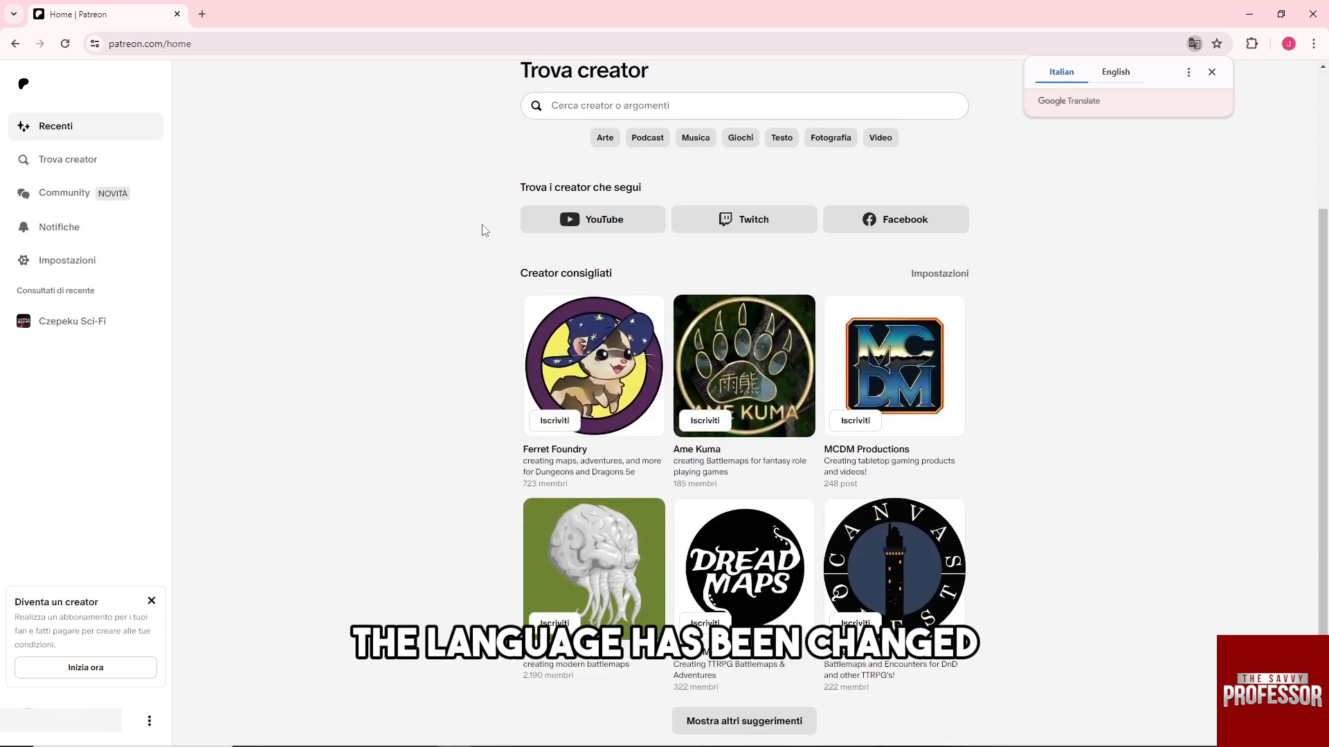
mouse_move(46, 238)
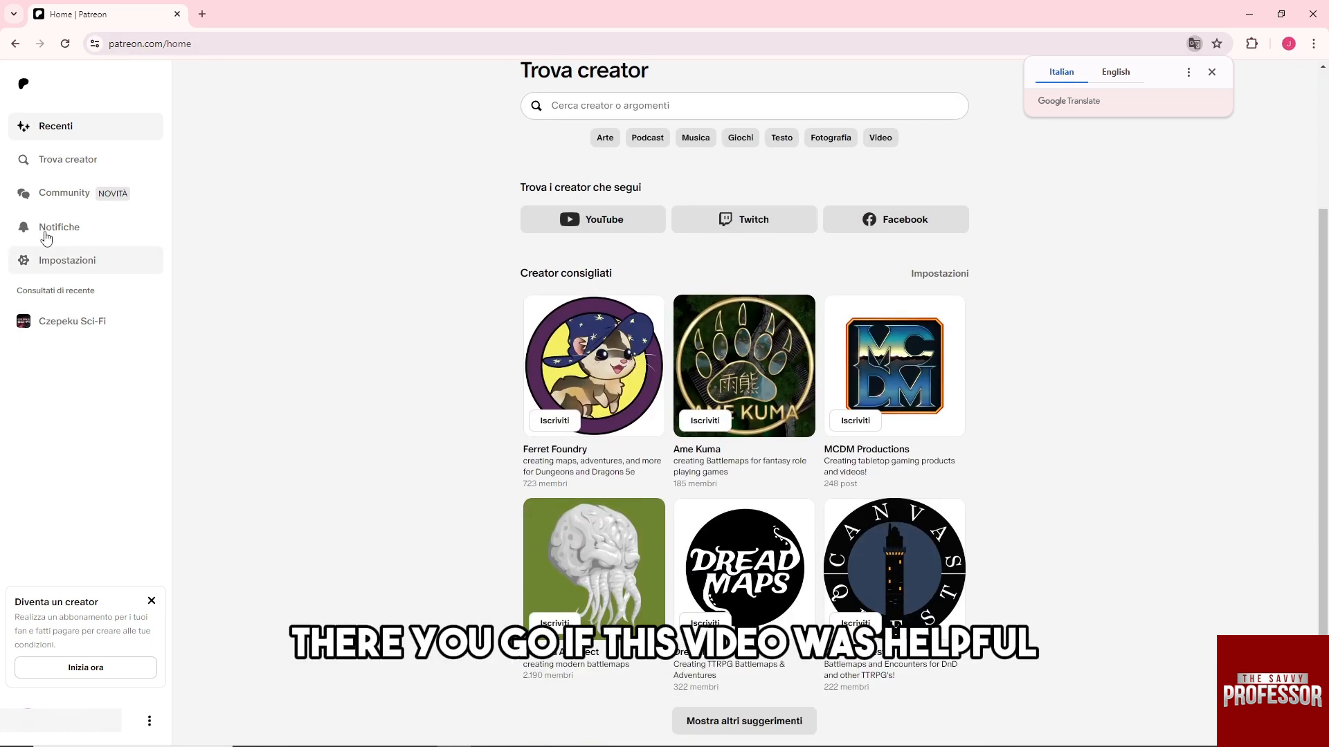
click(68, 260)
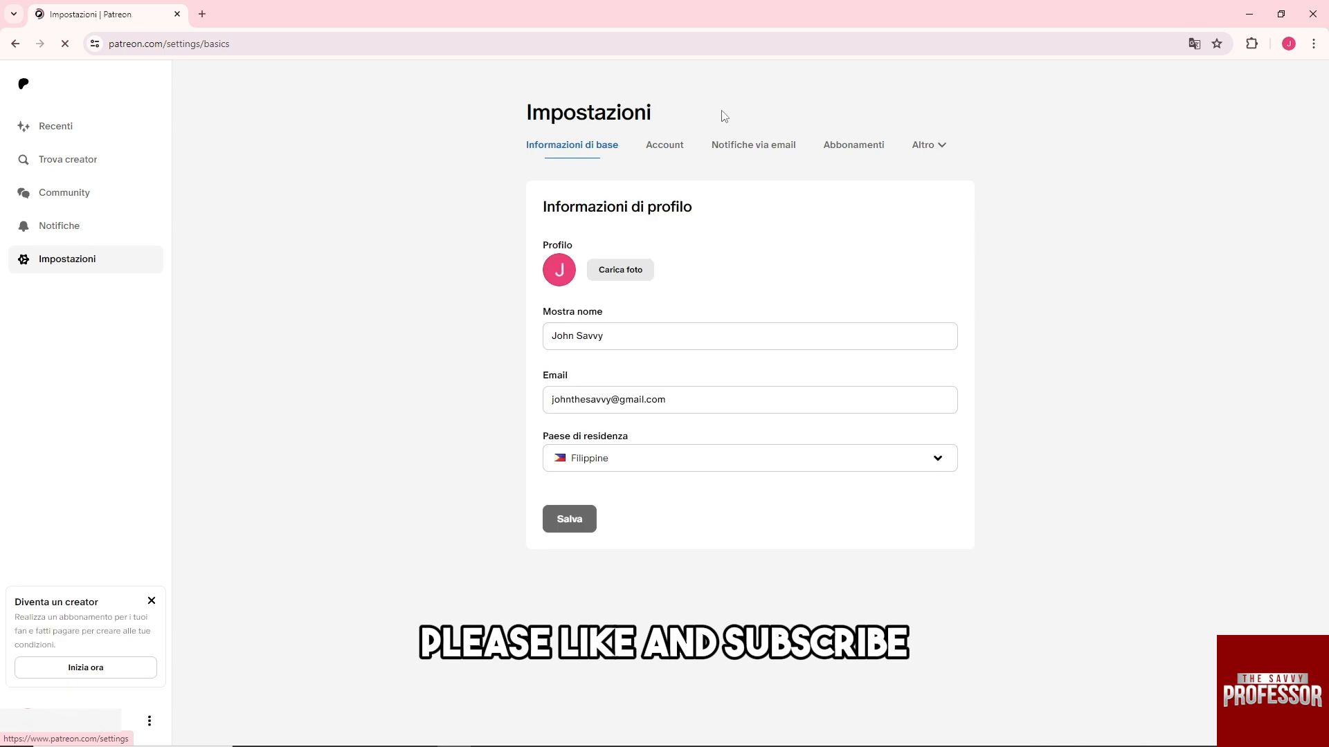
click(664, 145)
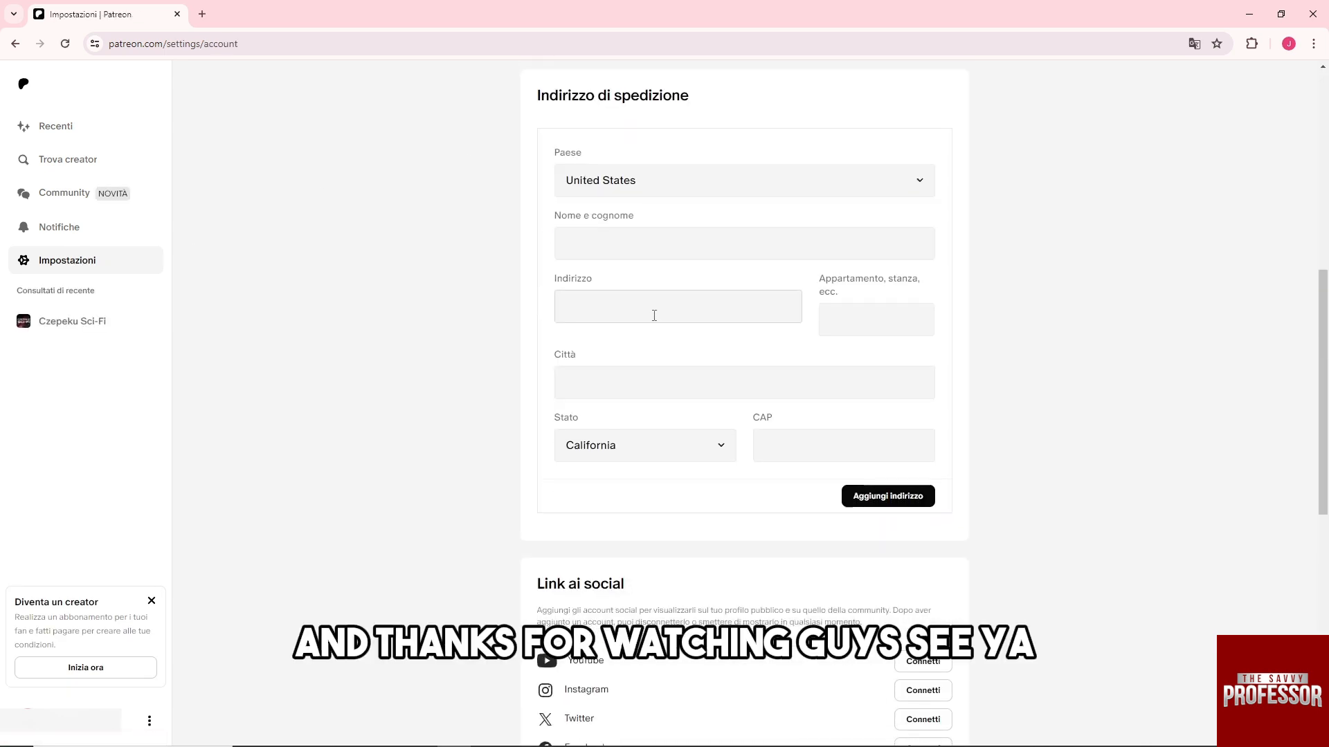